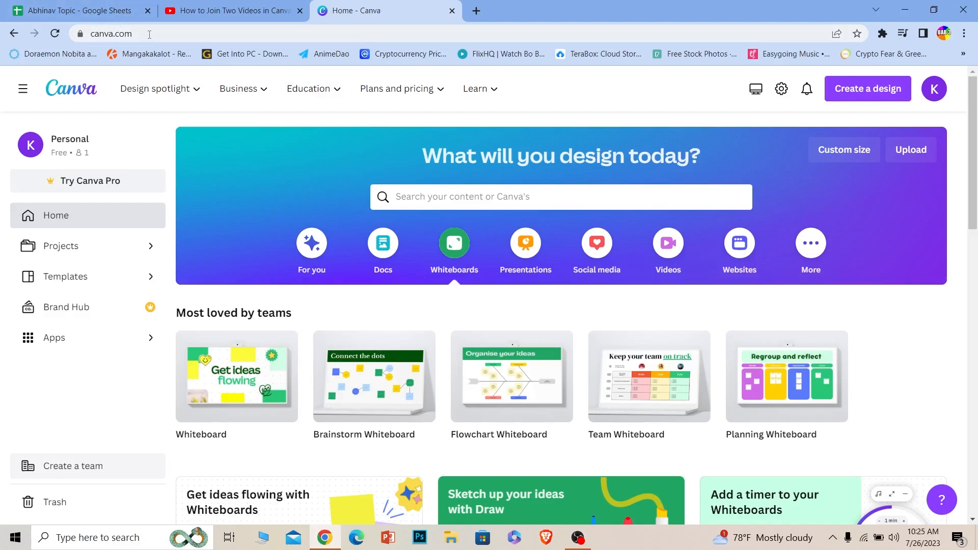
# Step: Start a blank 1920×1080 px video design from the Videos category
pyautogui.click(667, 244)
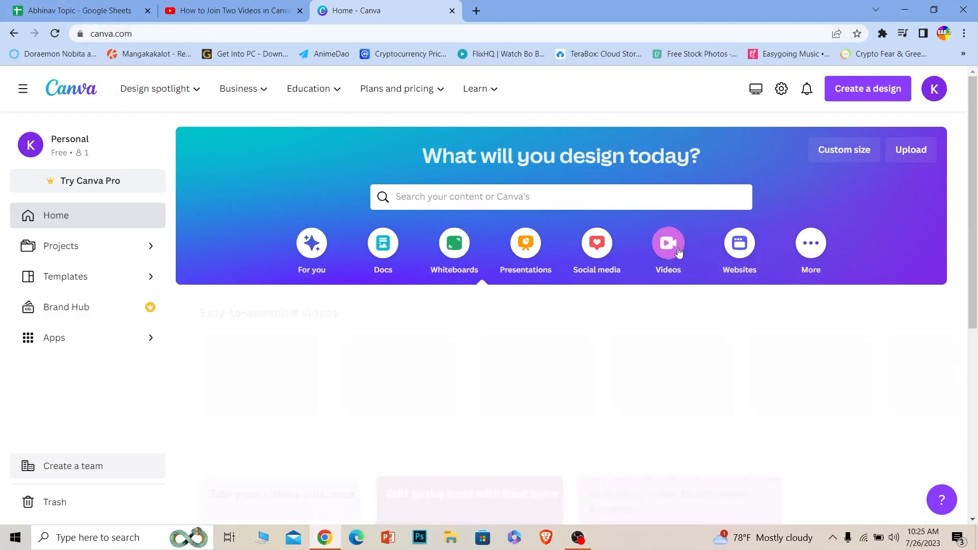
pyautogui.click(667, 244)
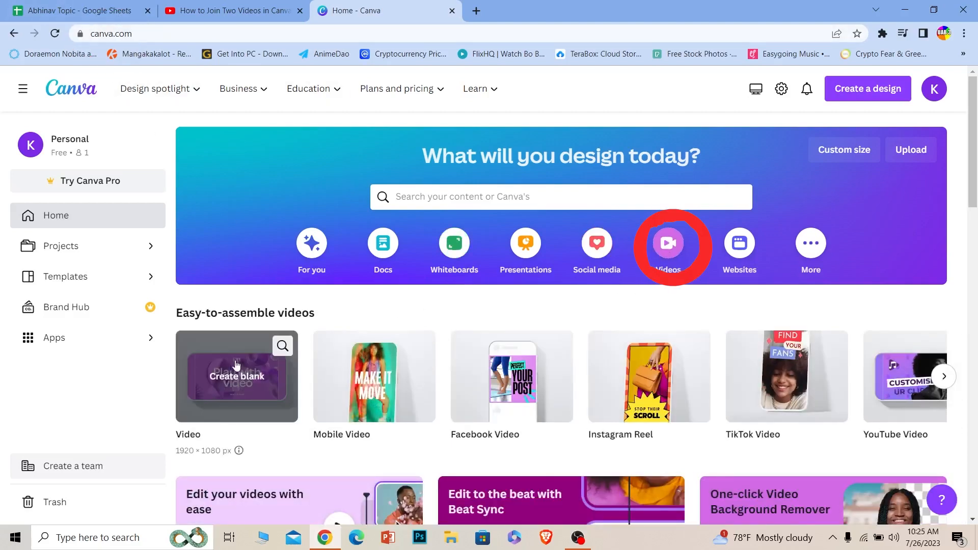
pyautogui.click(236, 376)
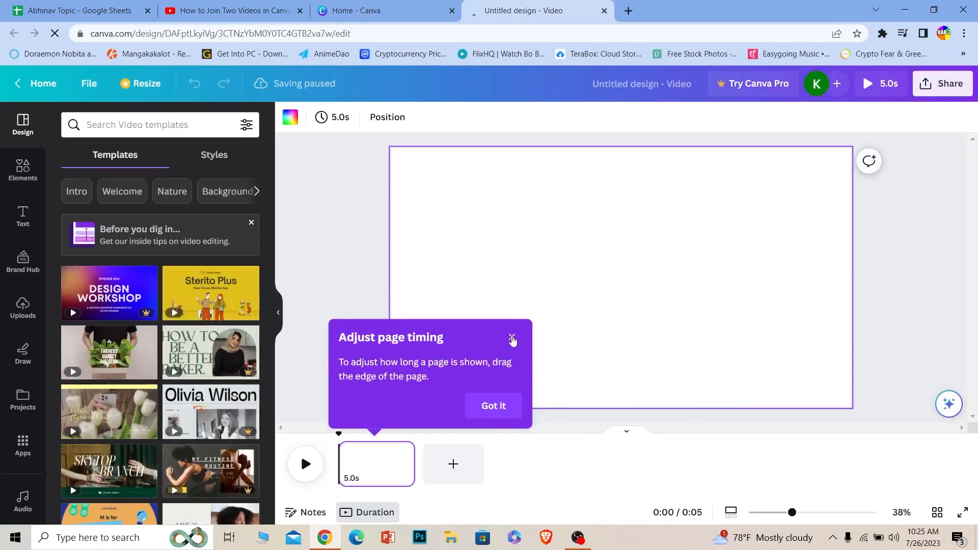
# Step: Dismiss the page-timing tip and show the Uploads panel
pyautogui.click(511, 339)
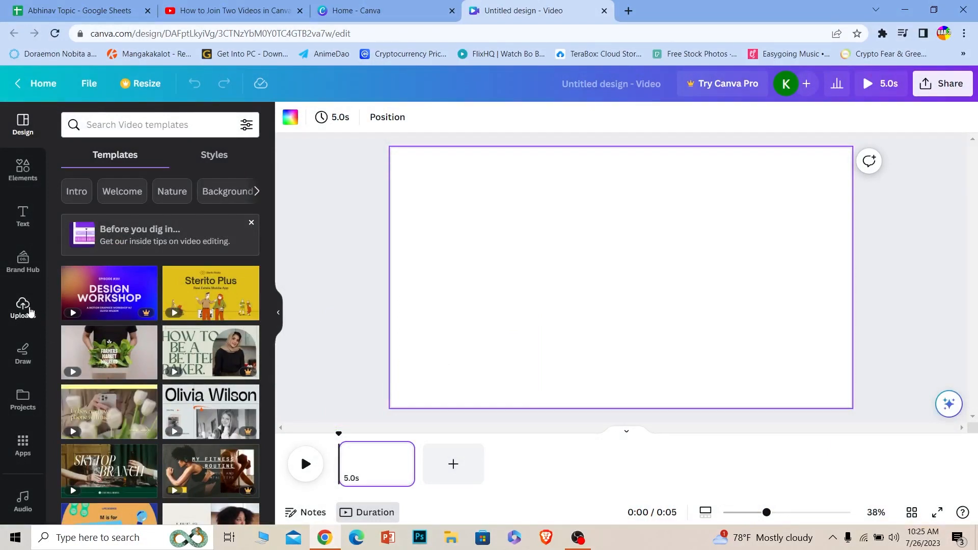
pyautogui.click(22, 309)
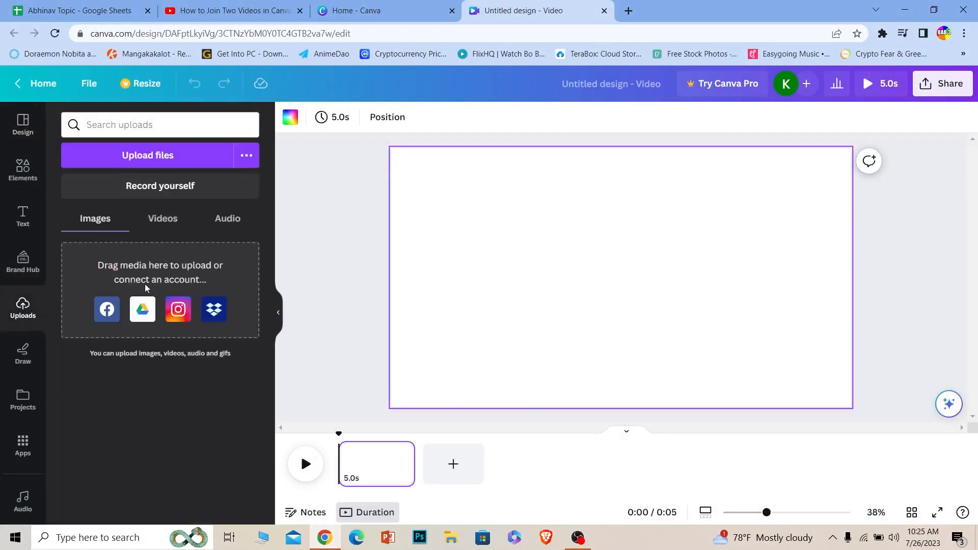
pyautogui.moveTo(104, 286)
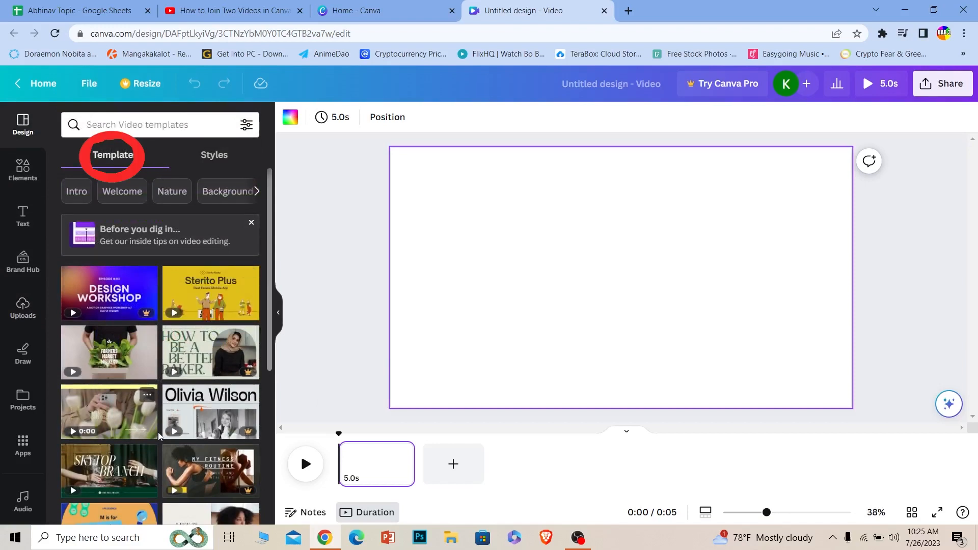
pyautogui.moveTo(109, 353)
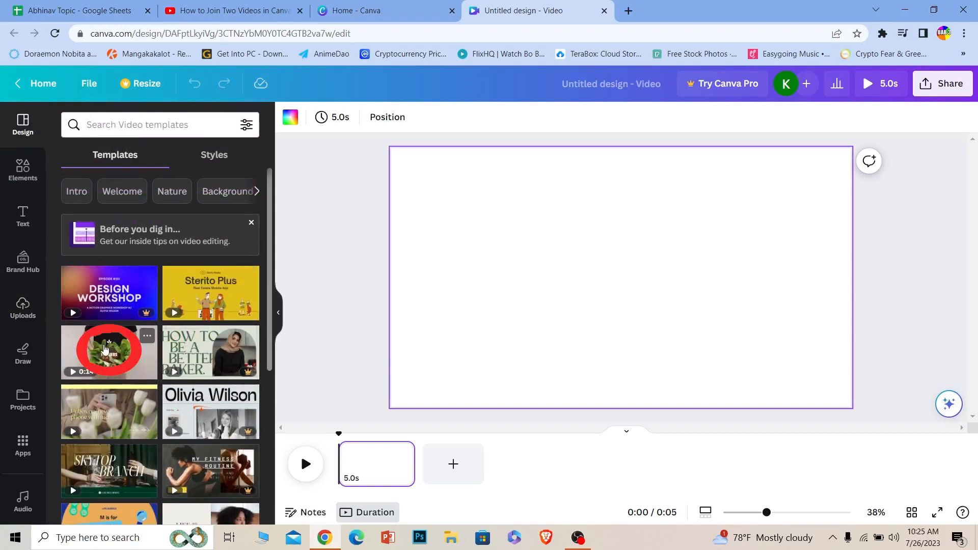
# Step: Apply the dark-green Farmers Market Weekend template clip, then add a blank second page
pyautogui.click(109, 352)
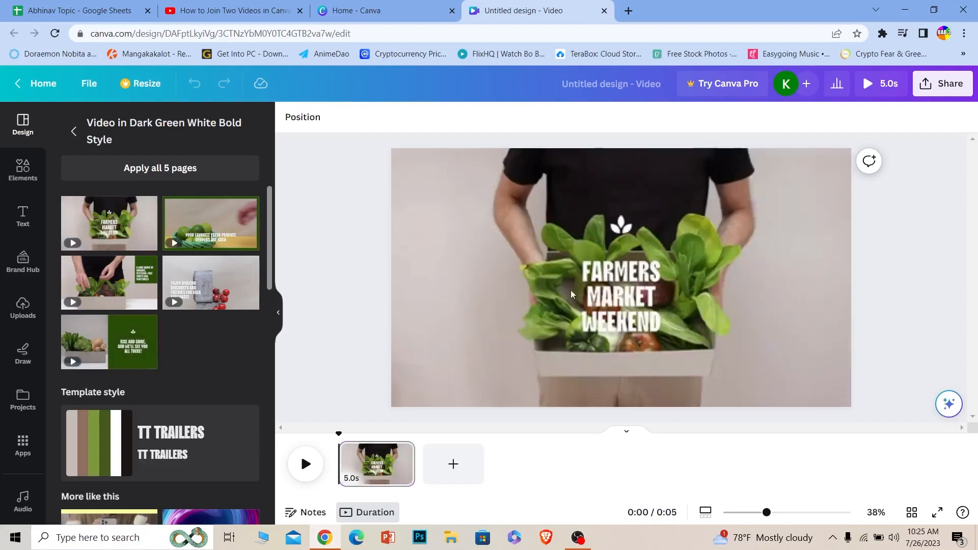
pyautogui.click(620, 278)
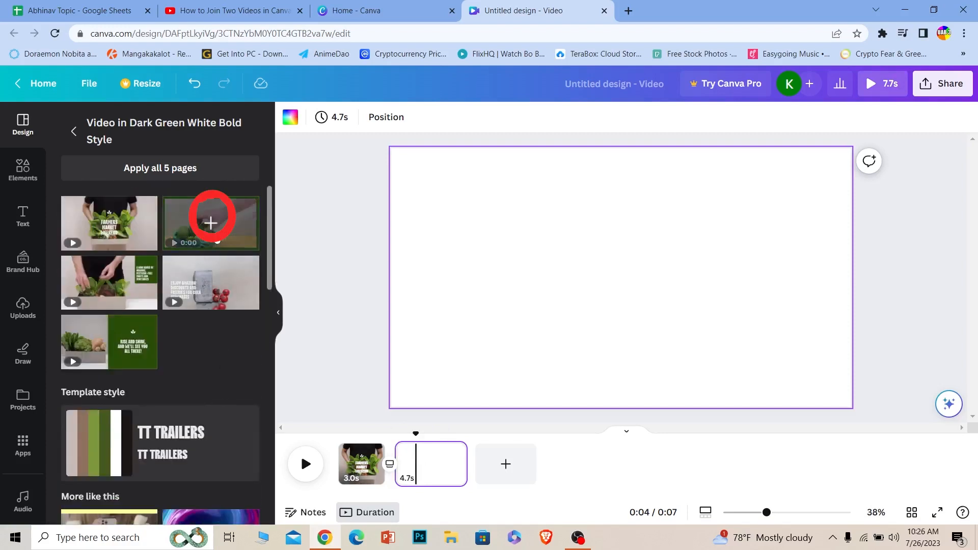
# Step: Put the 'Your favorite fresh produce' clip on page 2 and play the video
pyautogui.click(210, 223)
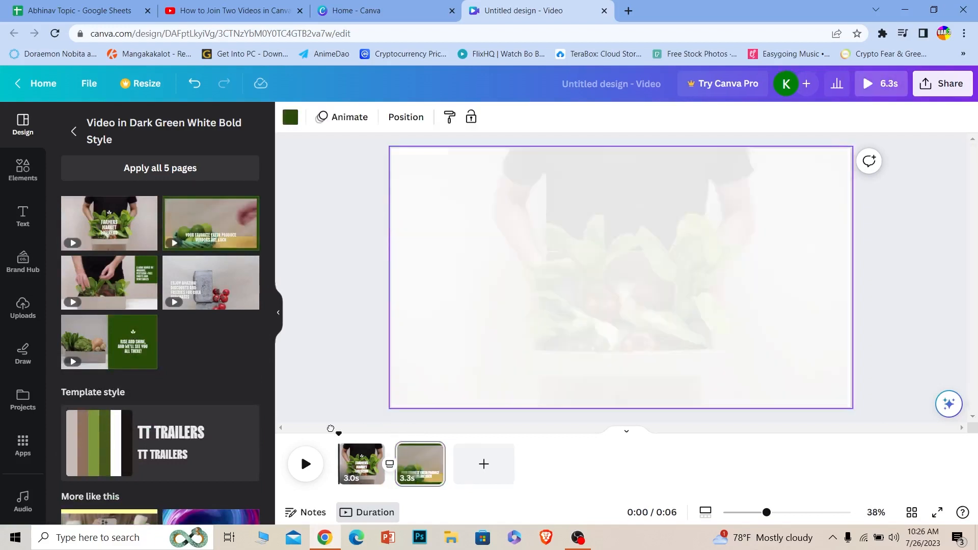
pyautogui.click(305, 463)
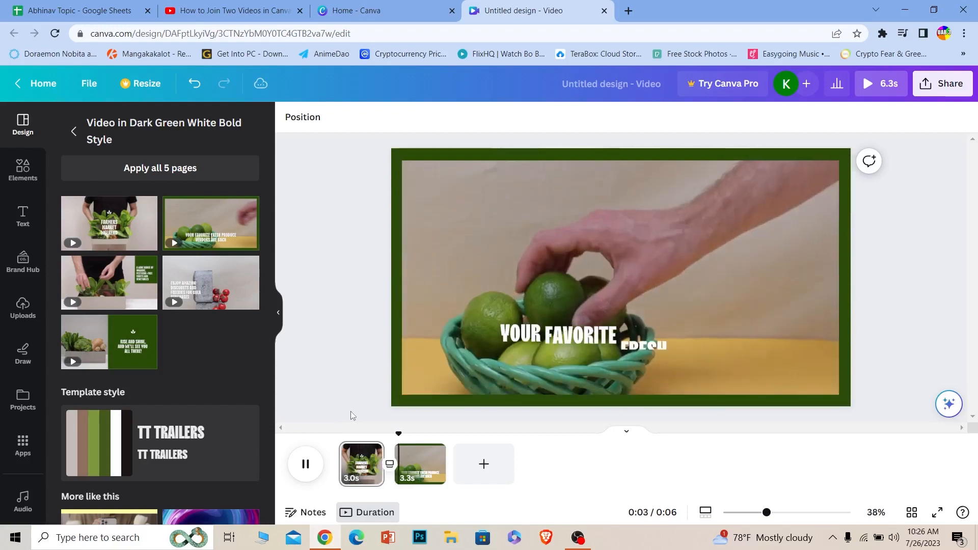
pyautogui.click(305, 463)
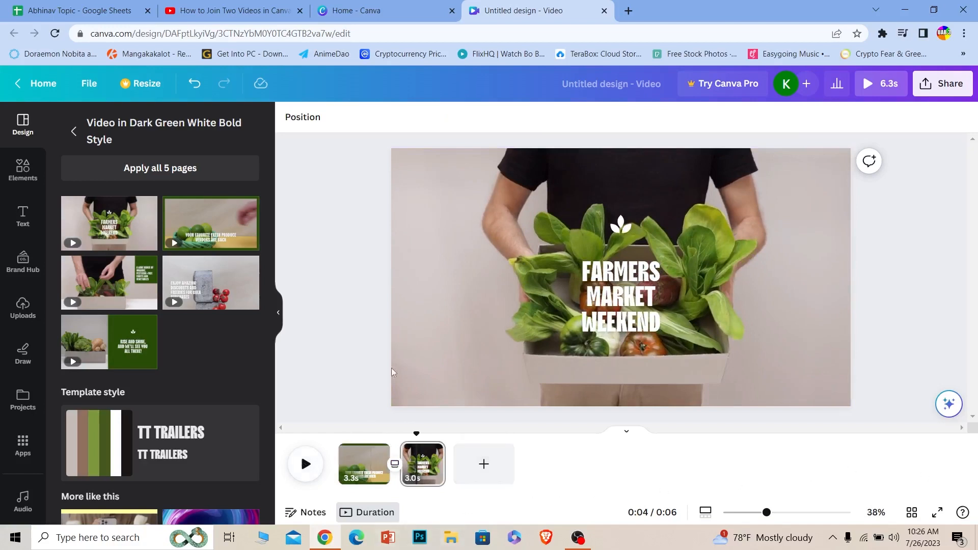
pyautogui.moveTo(364, 436)
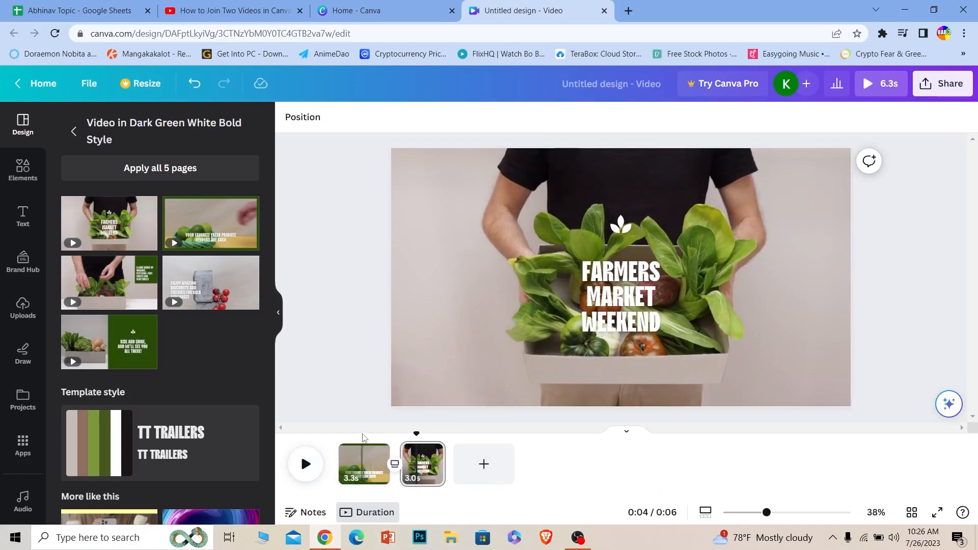